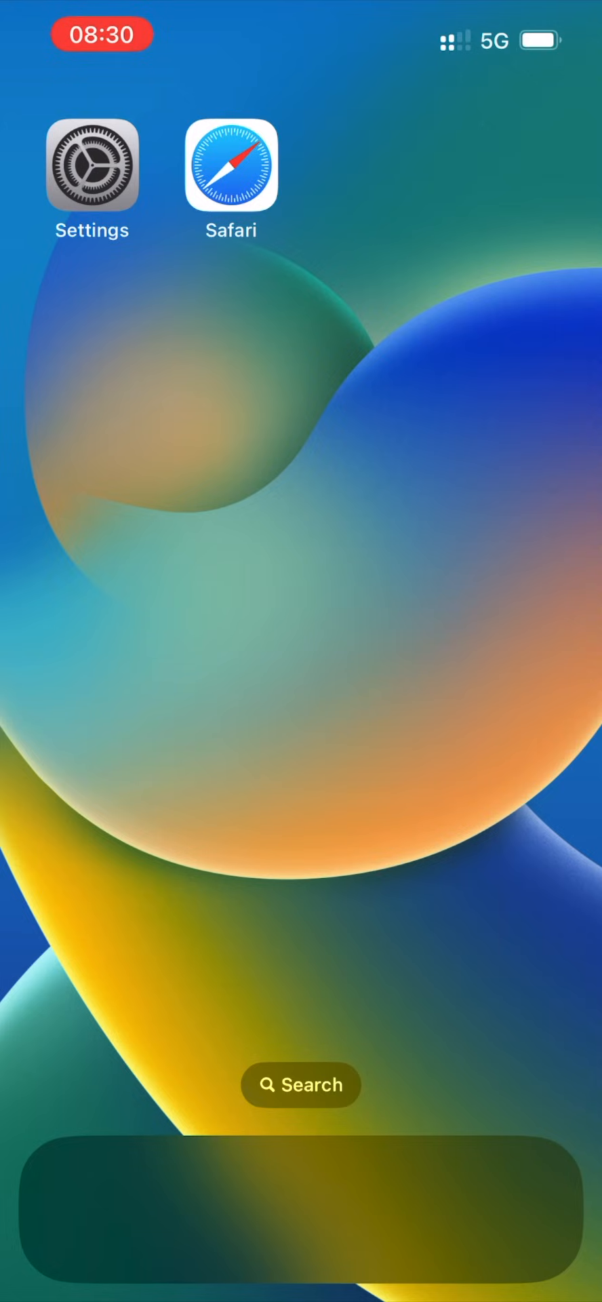
# Step: Load ezfn.dev in Safari and scroll down to the Play EZFN (OG) section
pyautogui.click(230, 163)
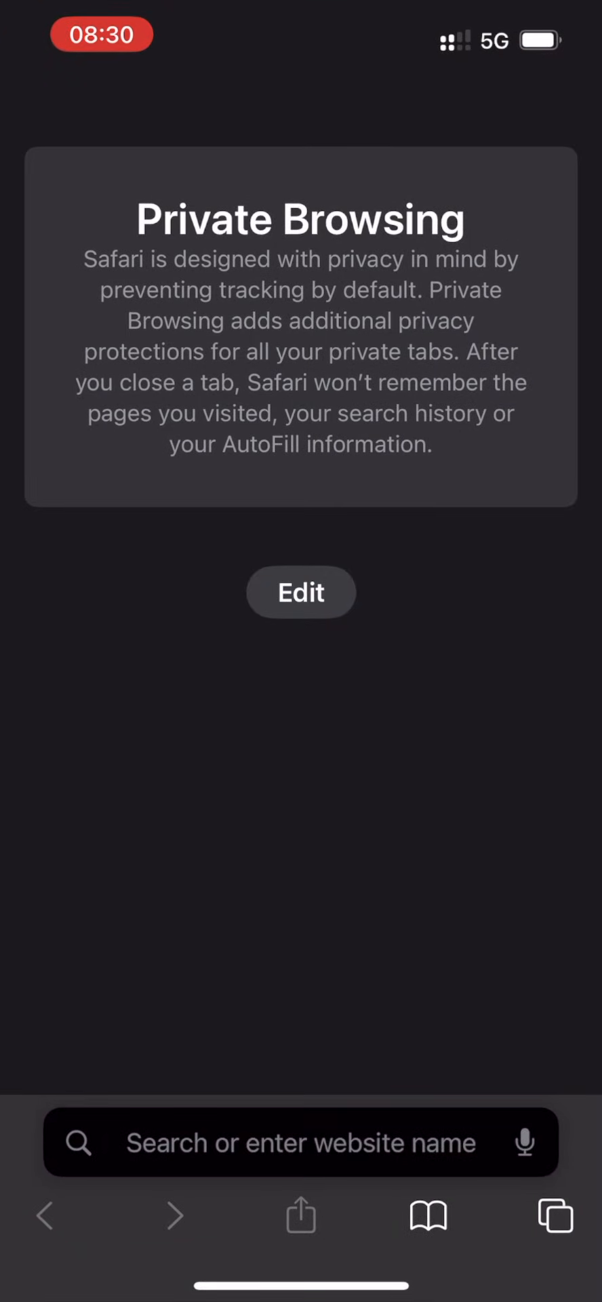
pyautogui.write('ezfn.dev')
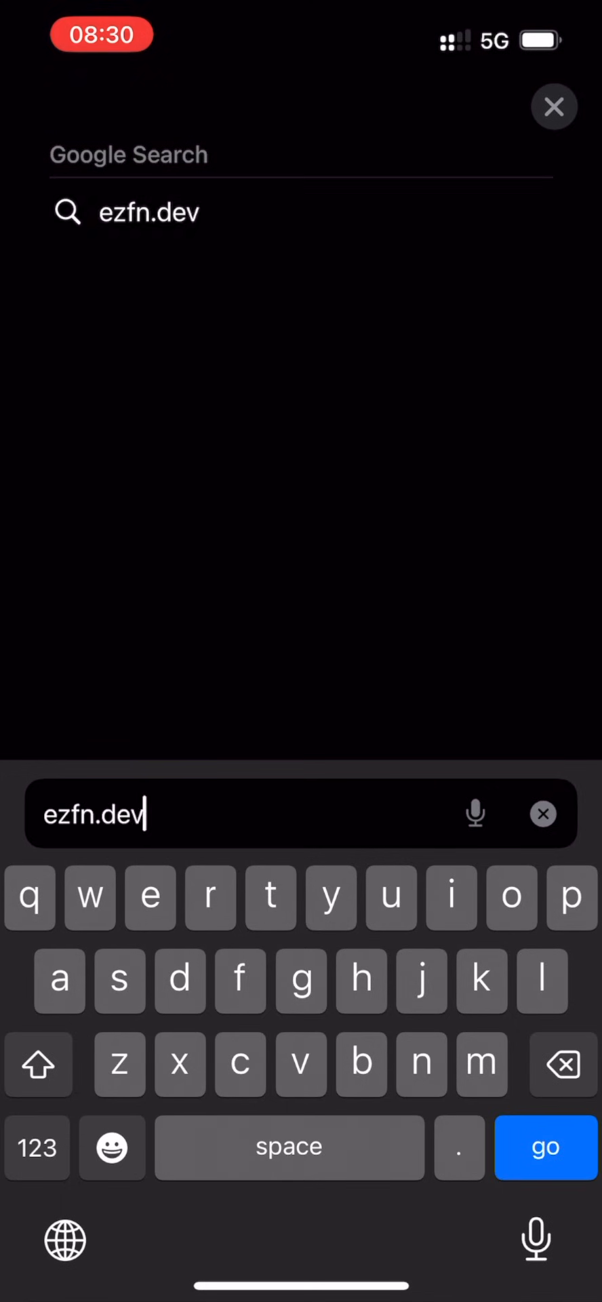
pyautogui.click(545, 1148)
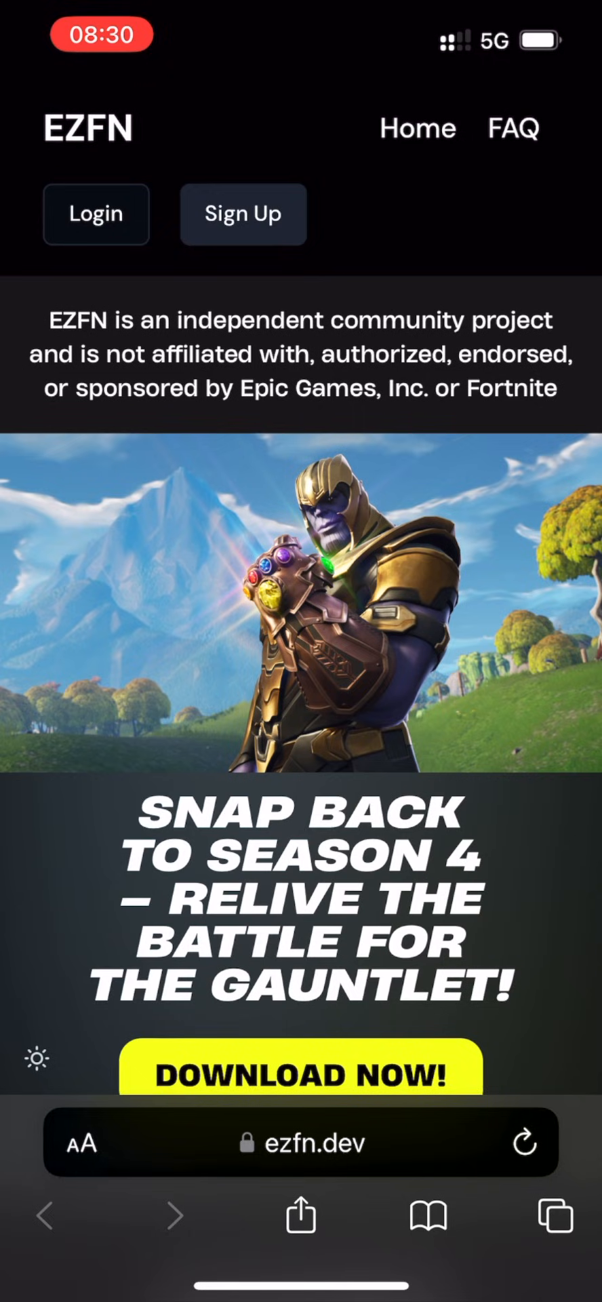
pyautogui.scroll(-3)
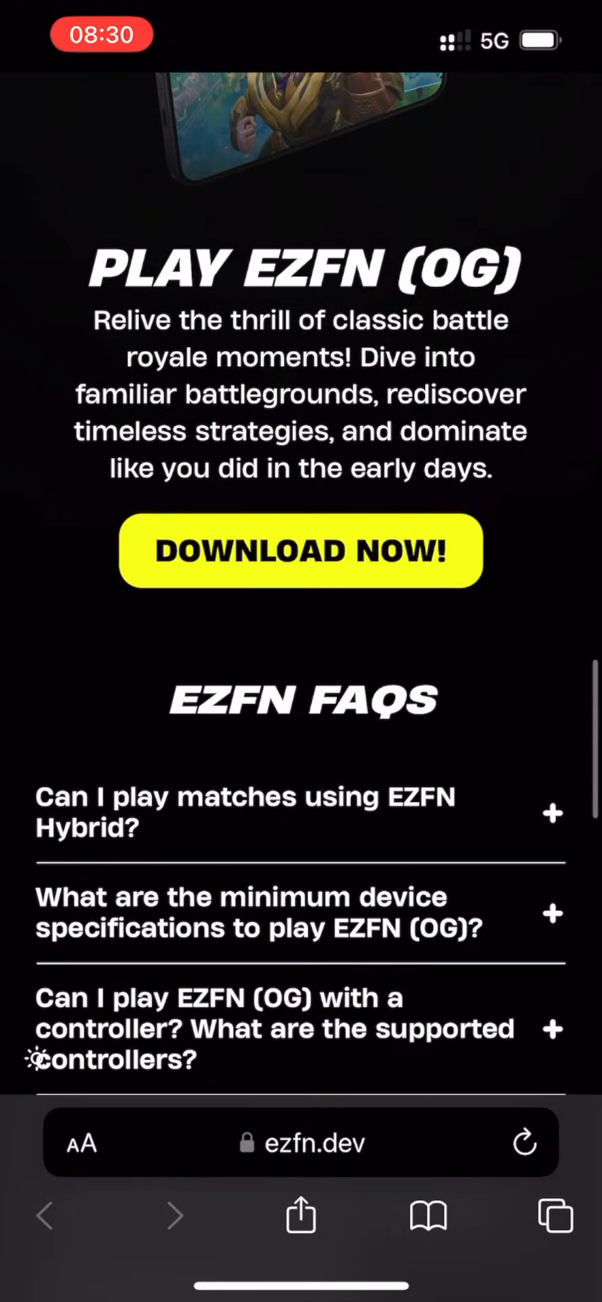
# Step: Download the EZFN configuration profile from the launcher page, allowing the profile download prompt
pyautogui.click(300, 550)
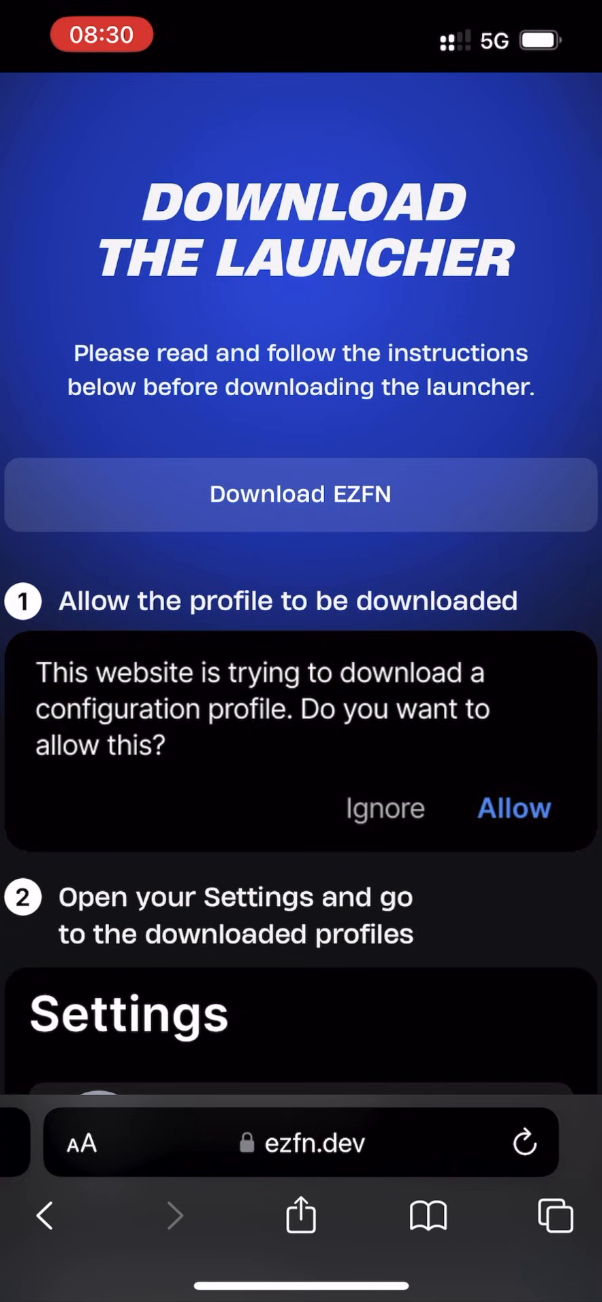
pyautogui.click(301, 495)
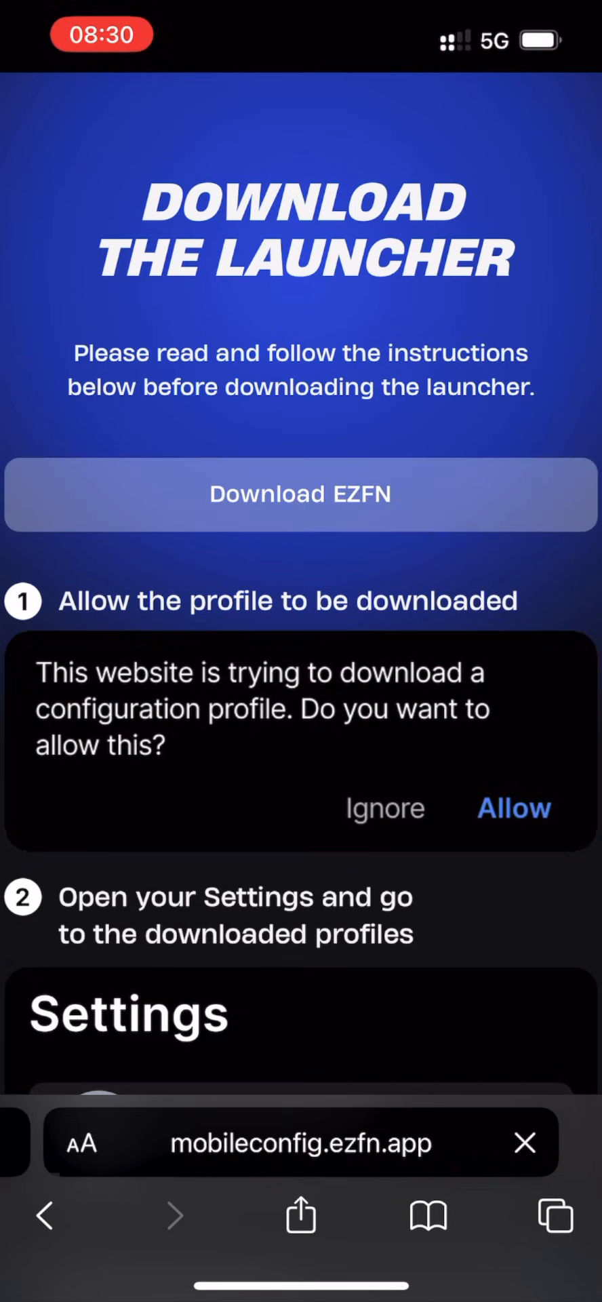
pyautogui.click(300, 494)
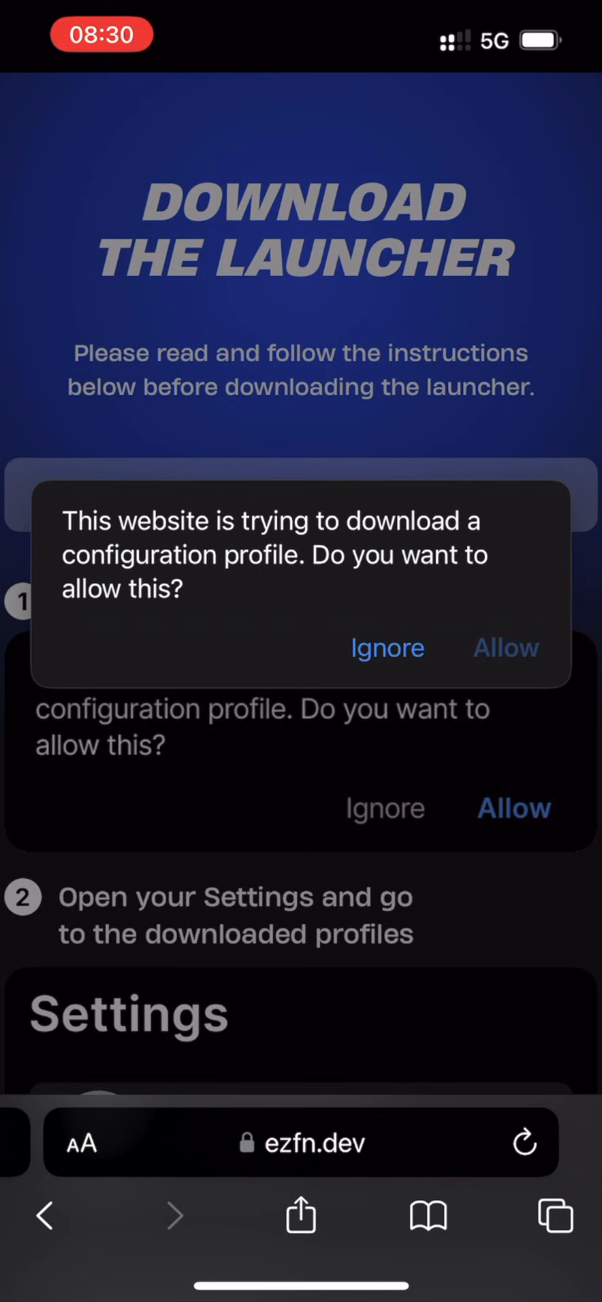
pyautogui.click(505, 648)
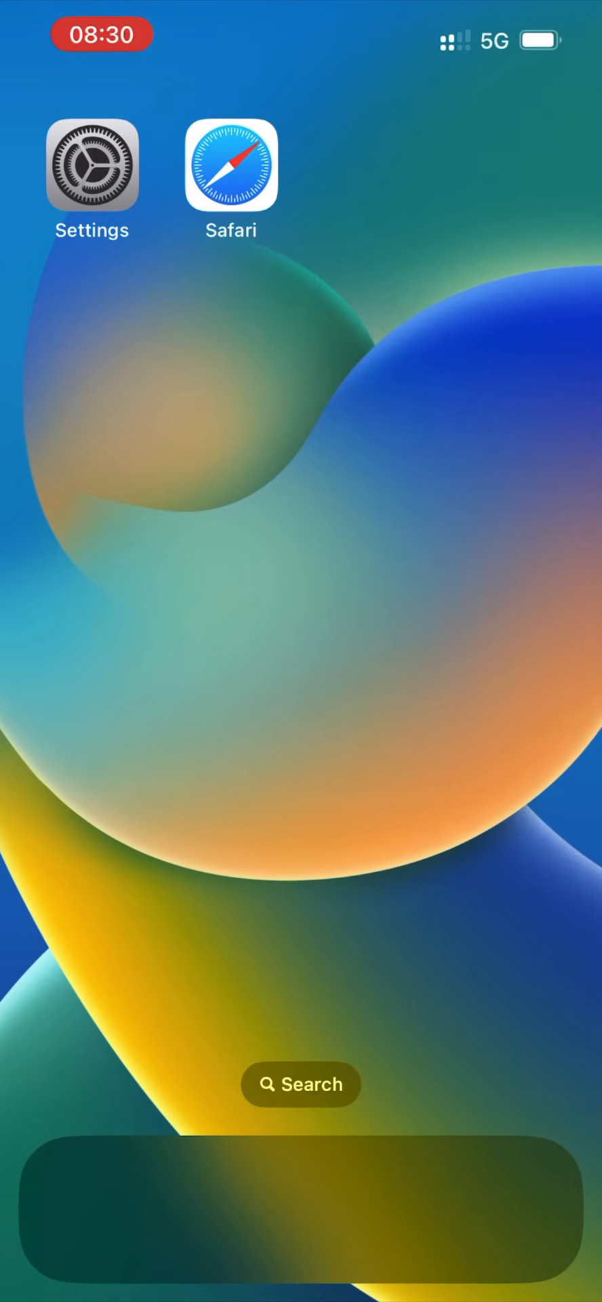
# Step: Install the downloaded EZFN profile in Settings, accepting the DNS warning
pyautogui.click(92, 166)
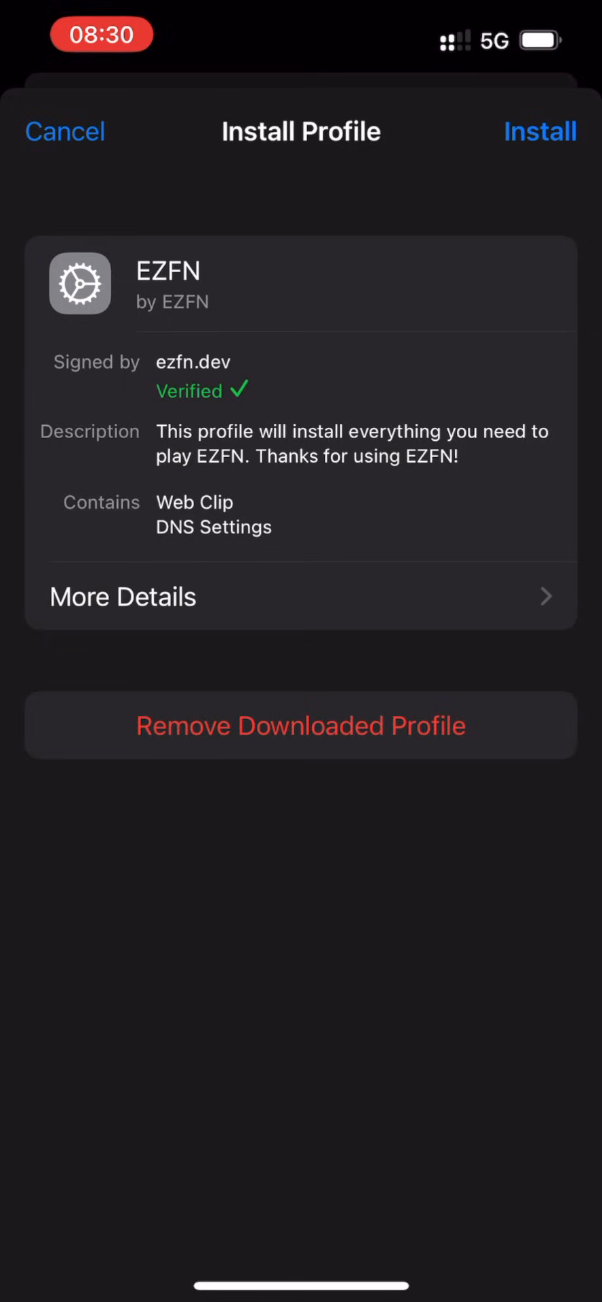
pyautogui.click(540, 131)
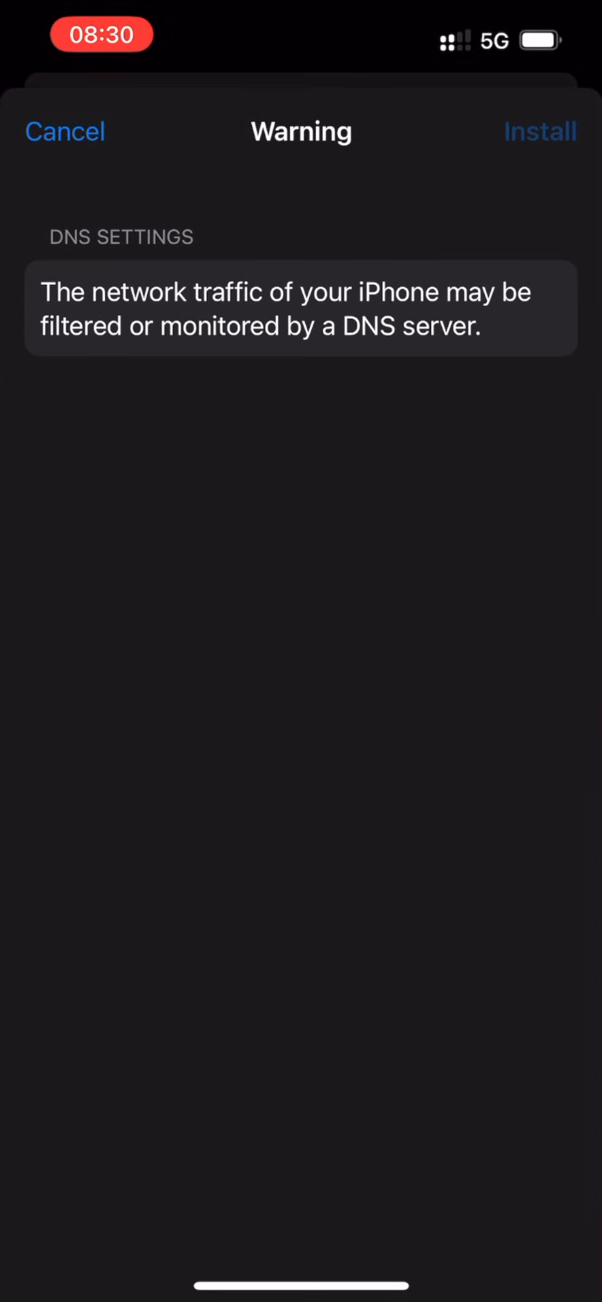
pyautogui.click(539, 131)
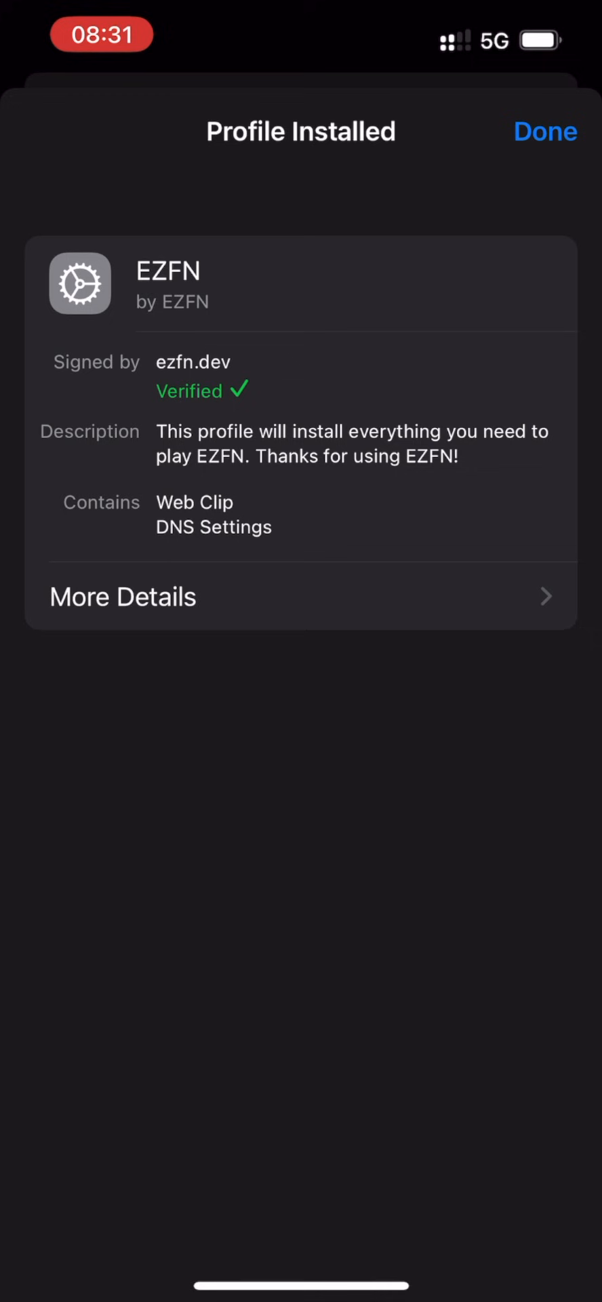
pyautogui.click(545, 132)
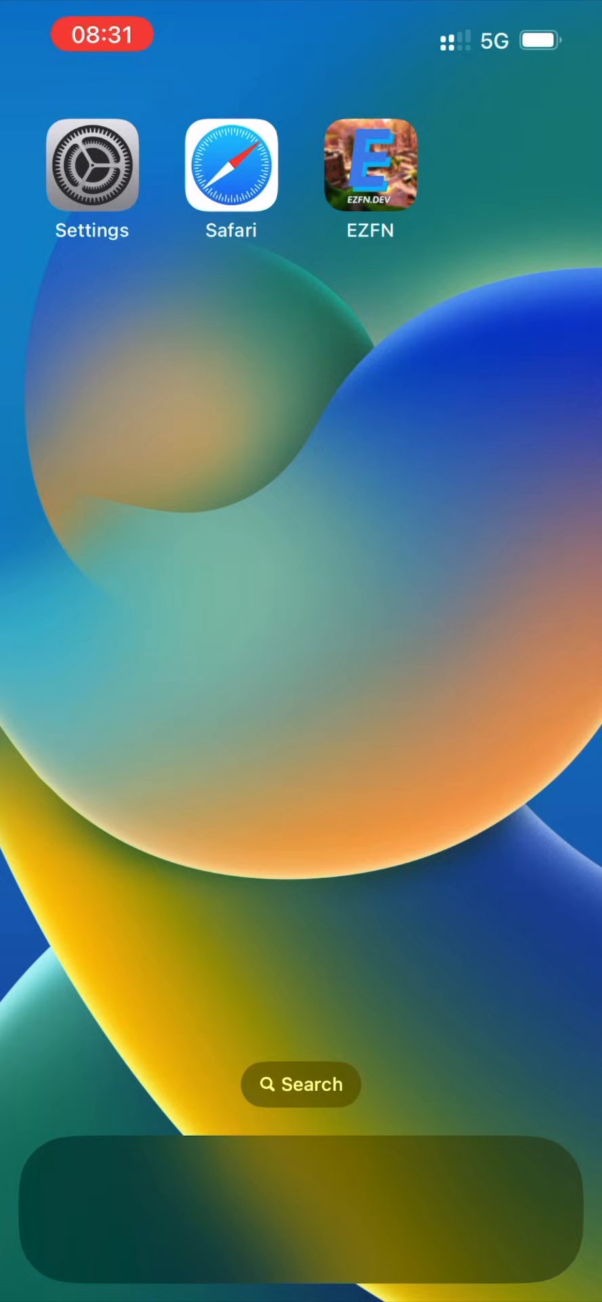
# Step: Launch the EZFN web clip, give data consent, and start downloading an EZFN game build
pyautogui.click(370, 165)
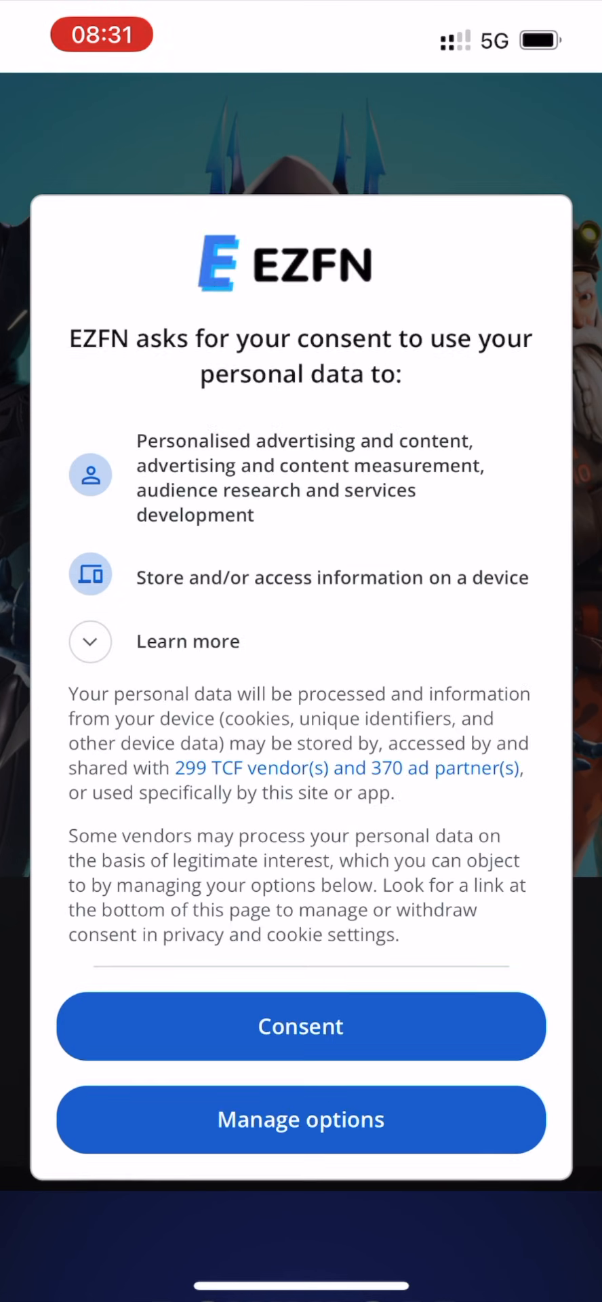
pyautogui.click(300, 1026)
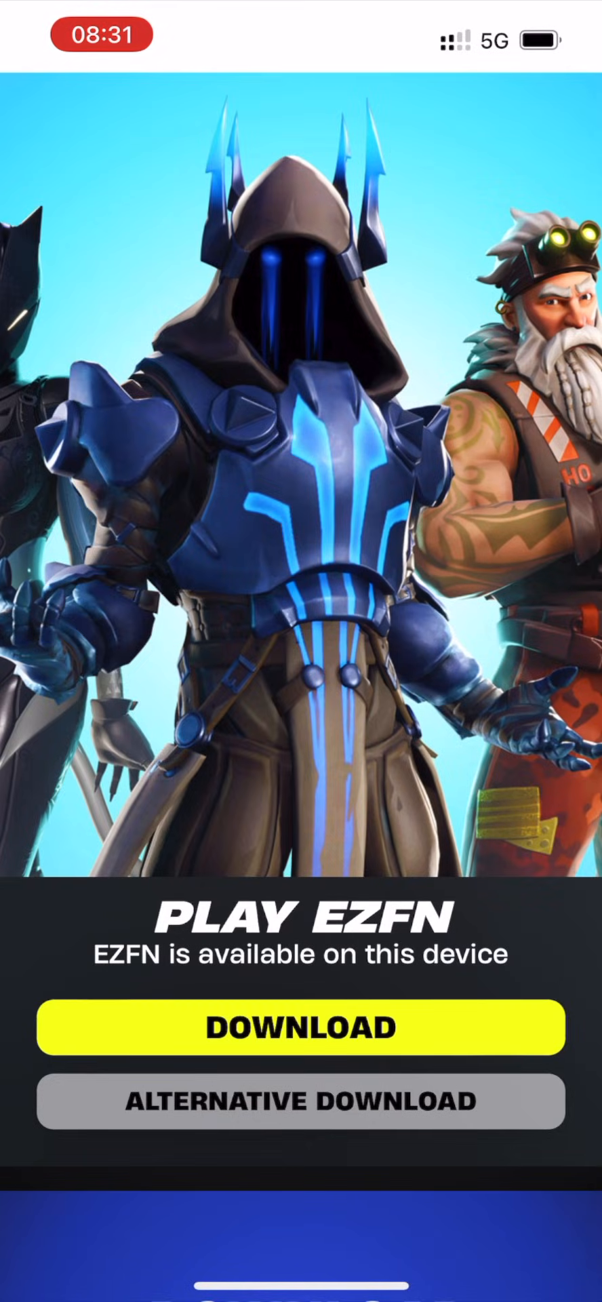
pyautogui.click(300, 1028)
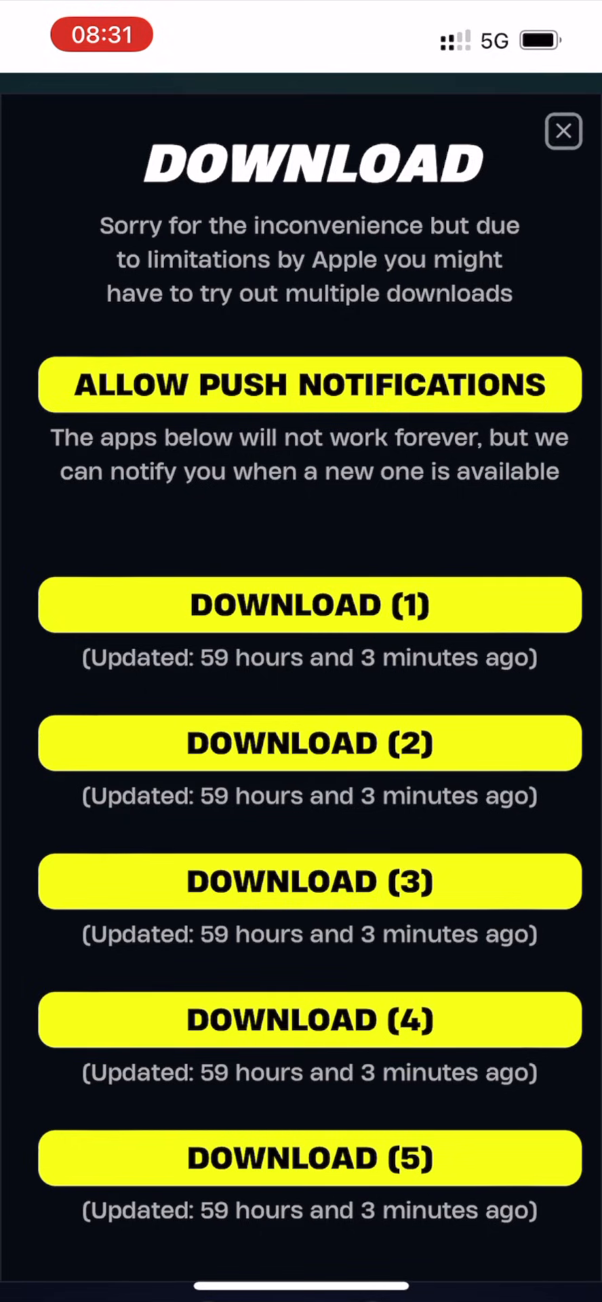
pyautogui.click(310, 384)
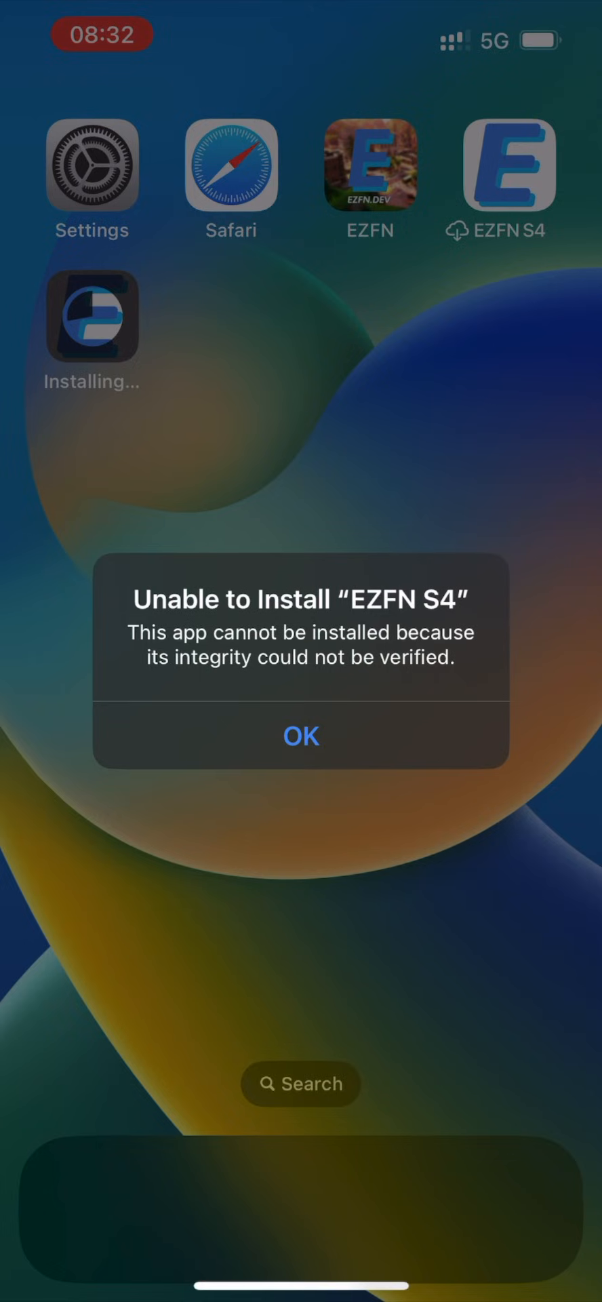
pyautogui.click(300, 737)
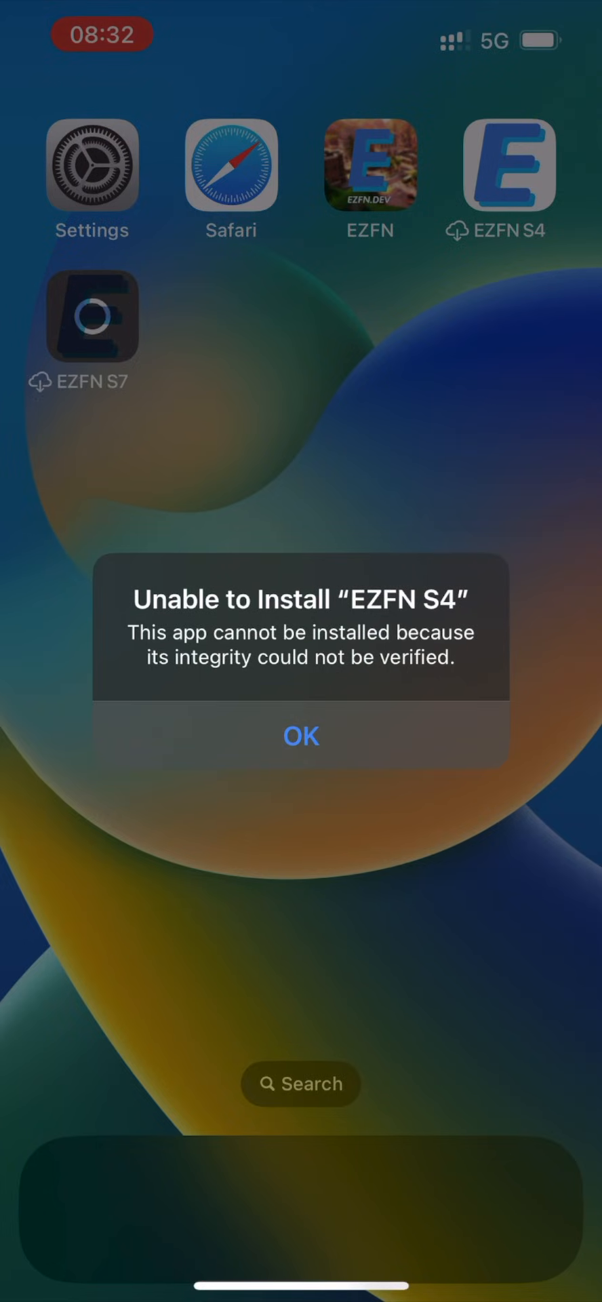
# Step: Dismiss the failed-install message and delete the EZFN S4 and EZFN S7 apps
pyautogui.click(300, 737)
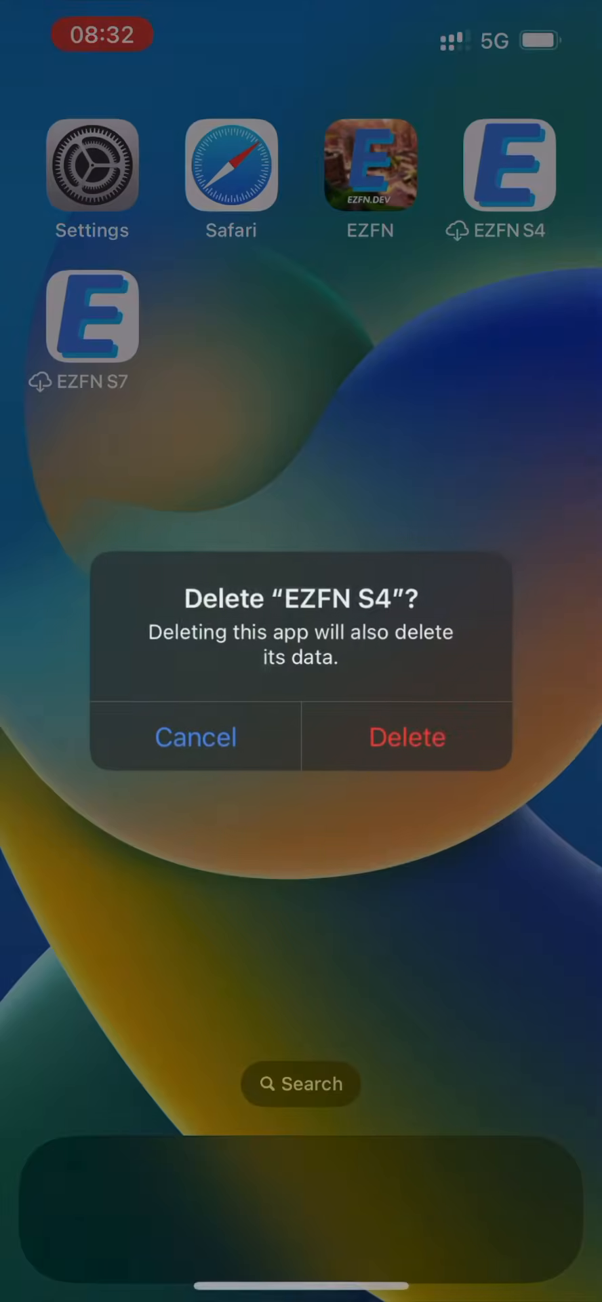
pyautogui.click(406, 737)
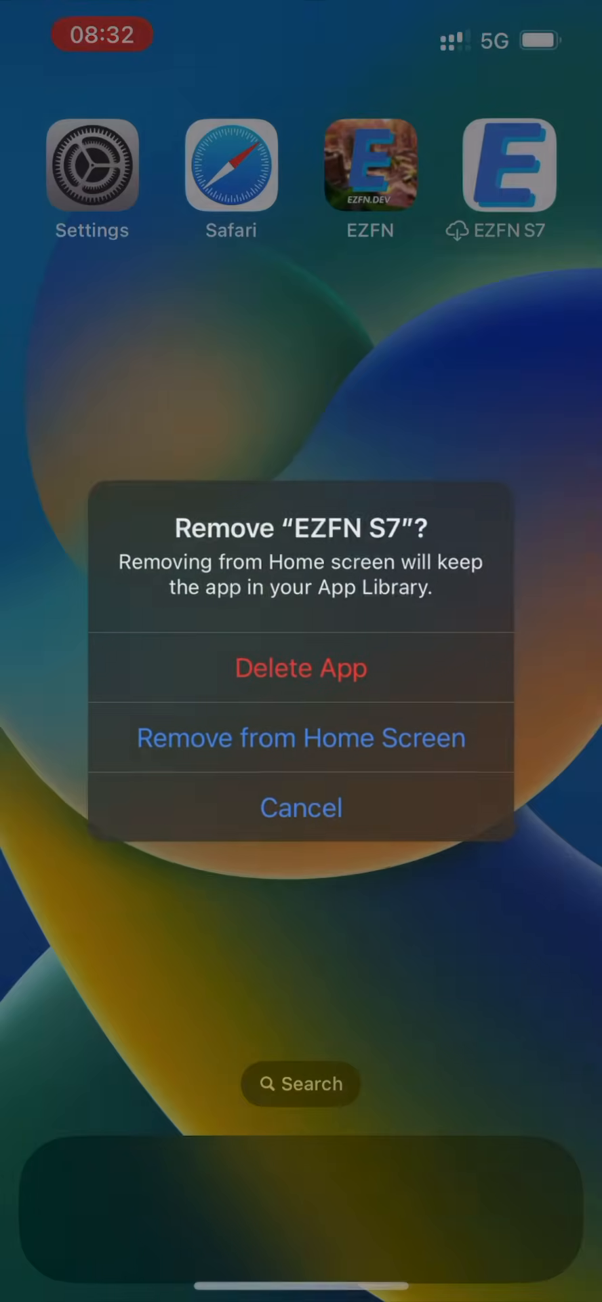
pyautogui.click(300, 667)
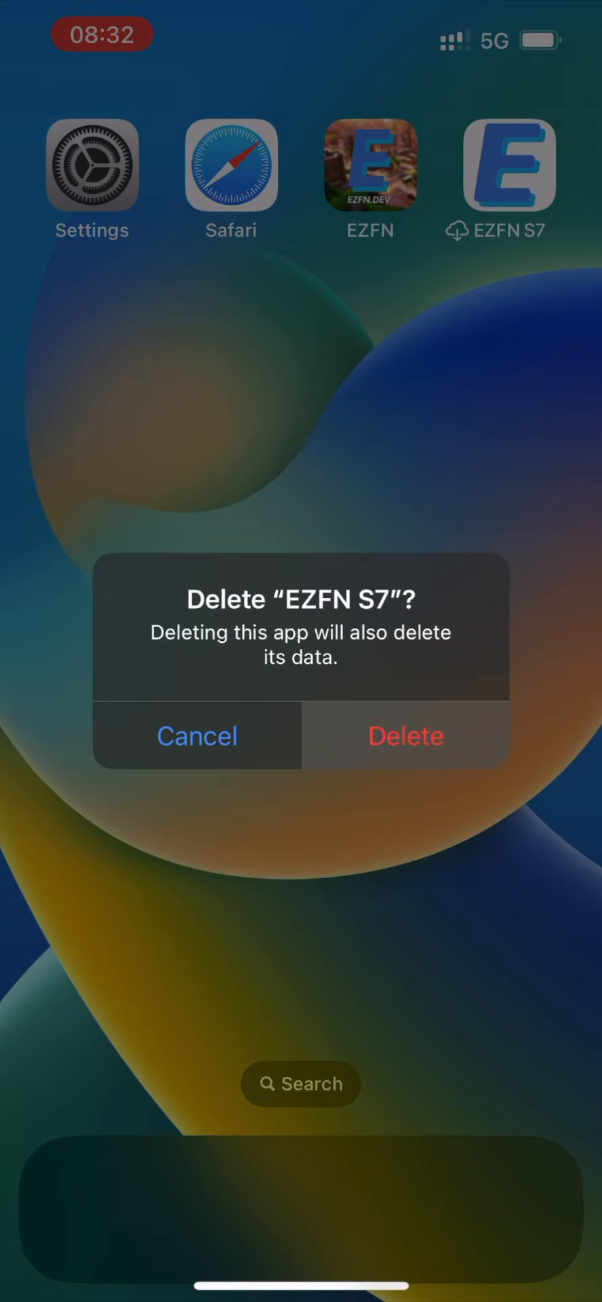
pyautogui.click(404, 736)
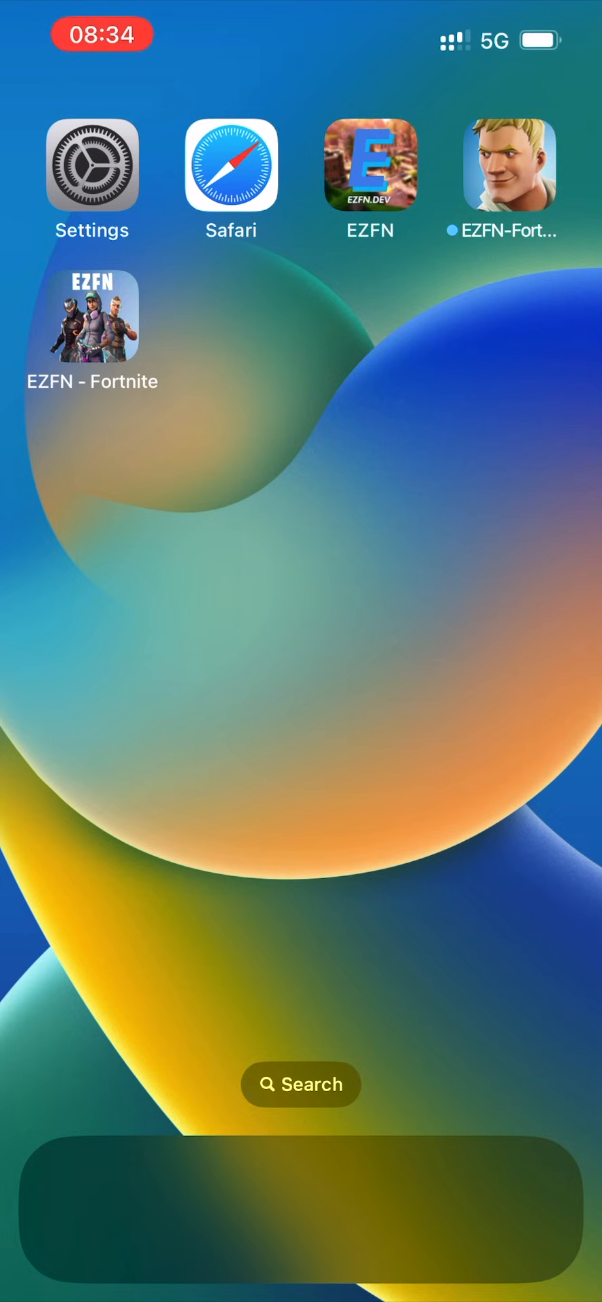
# Step: Dismiss the Untrusted Developer alert and trust China CITIC Bank Corporation Limited in Device Management
pyautogui.click(91, 317)
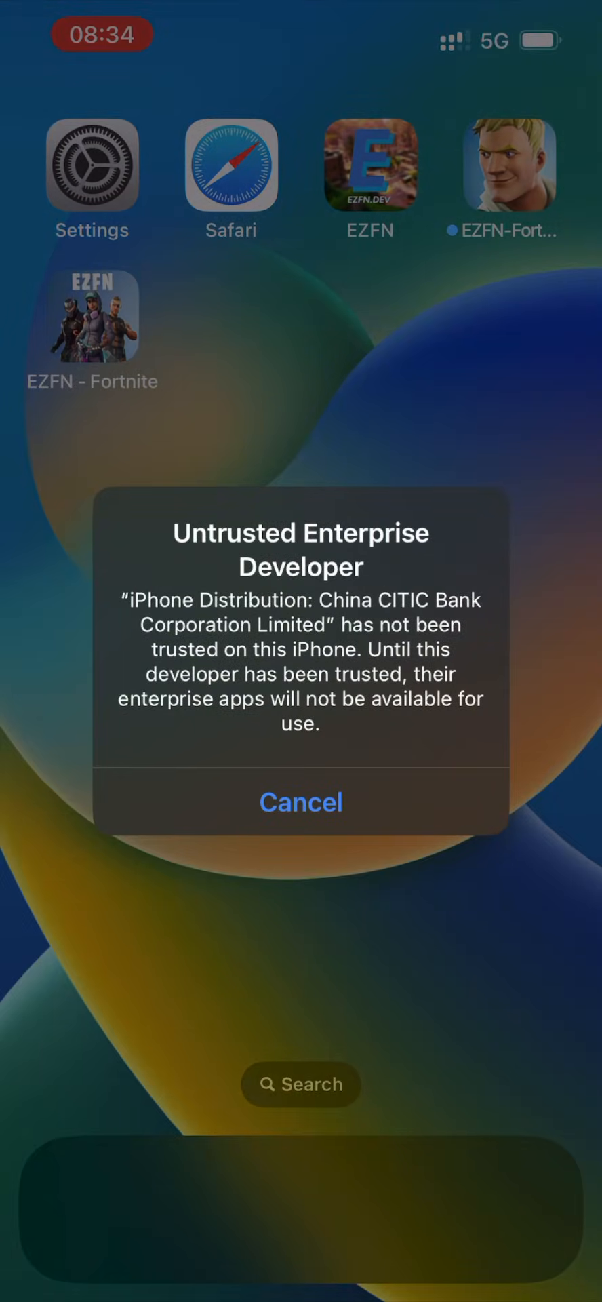
pyautogui.click(300, 803)
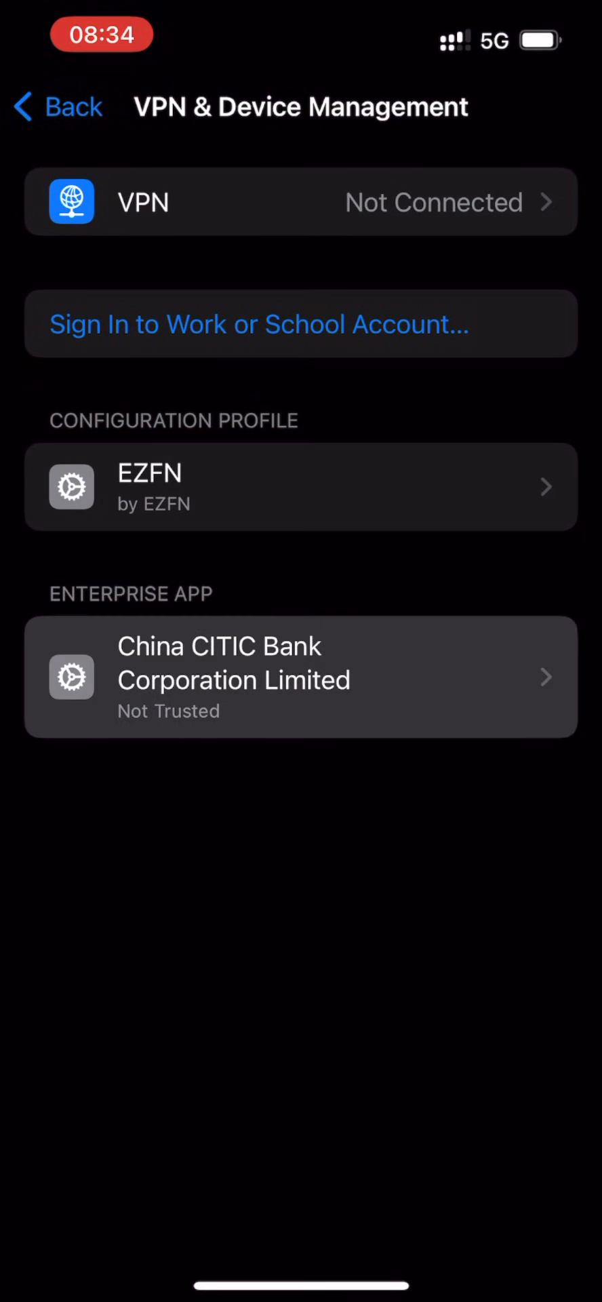
pyautogui.click(300, 677)
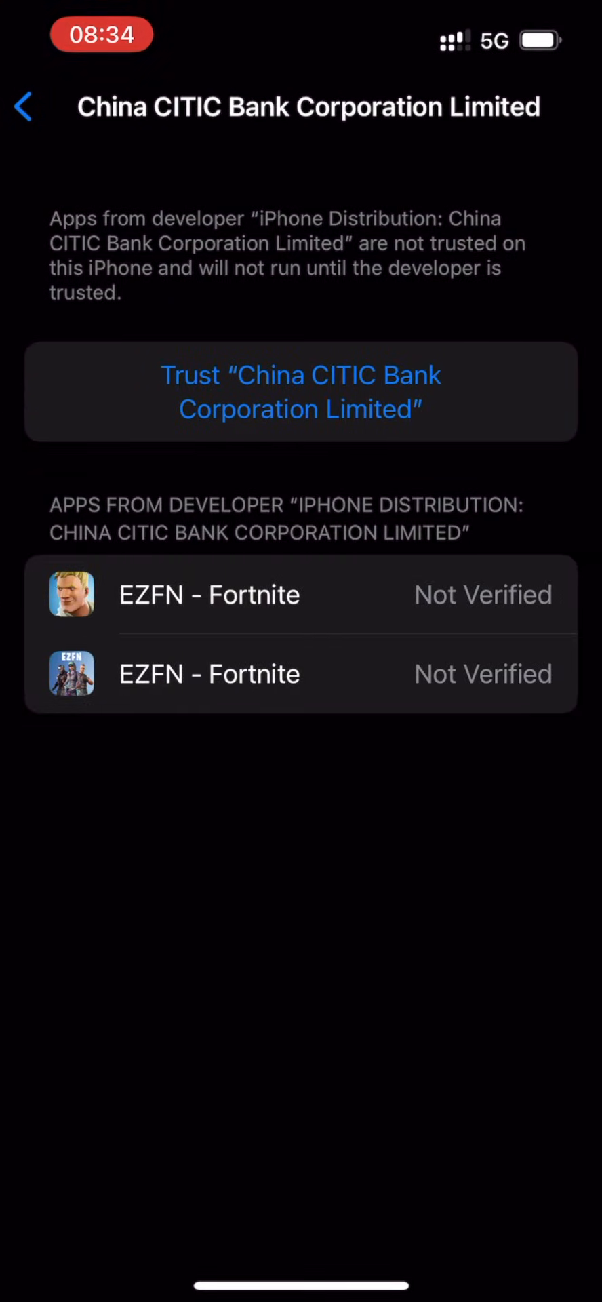
pyautogui.click(301, 392)
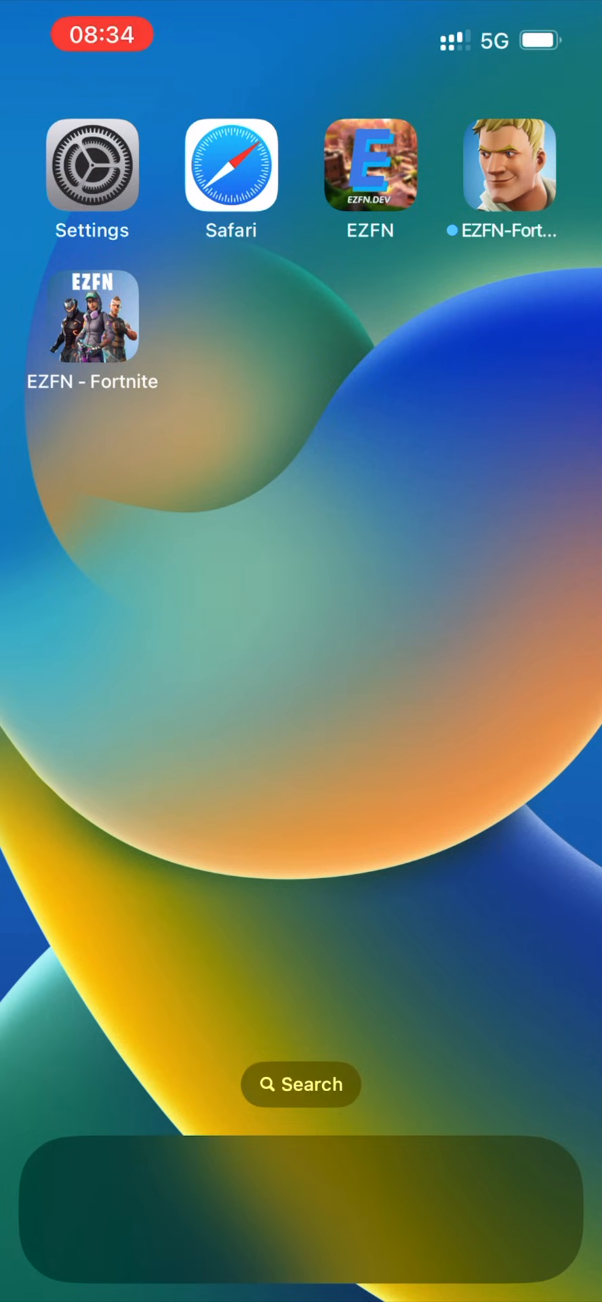
# Step: Launch EZFN - Fortnite and approve downloading game content over cellular data
pyautogui.click(510, 166)
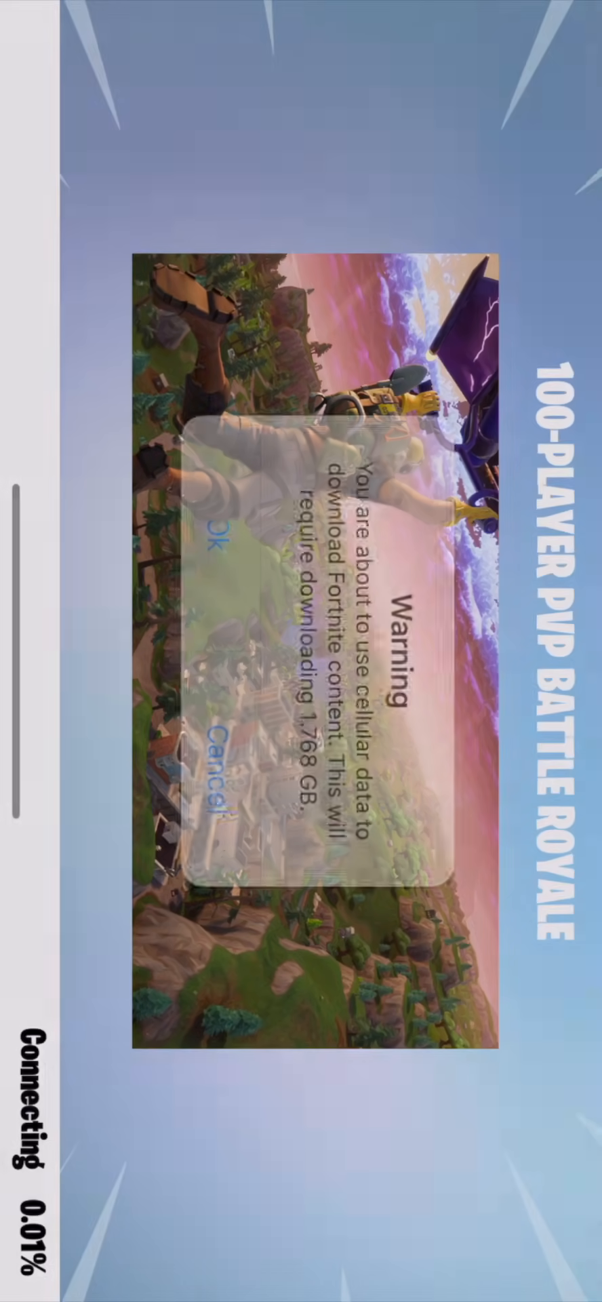
pyautogui.click(208, 536)
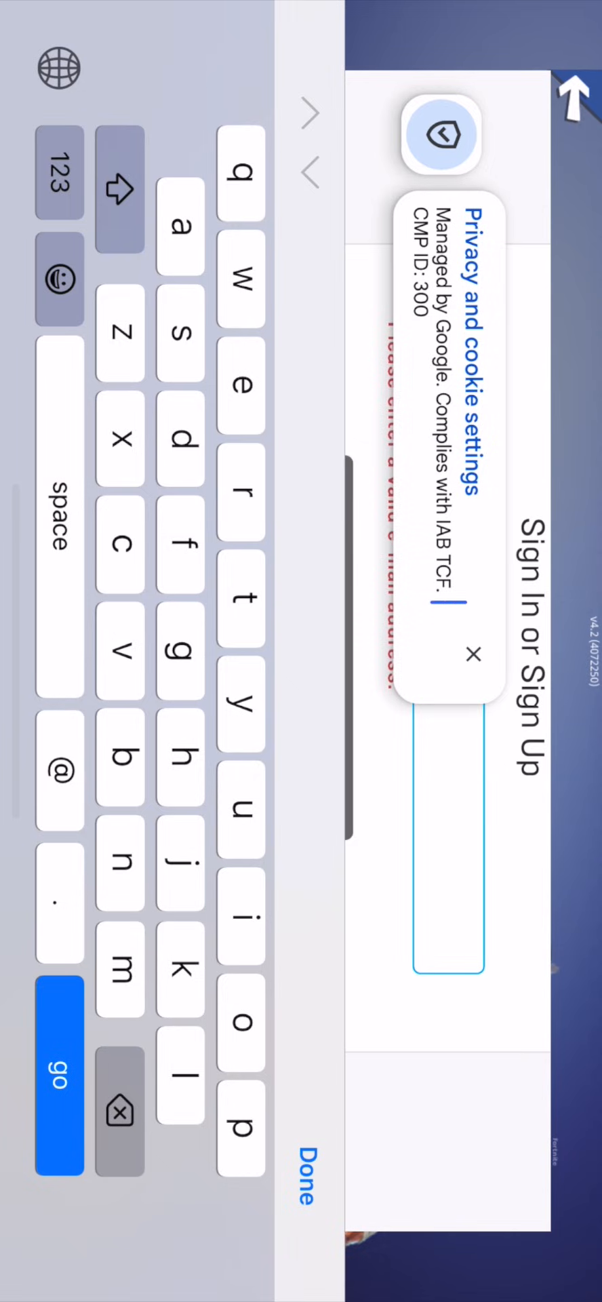
pyautogui.write('e@gmail.com')
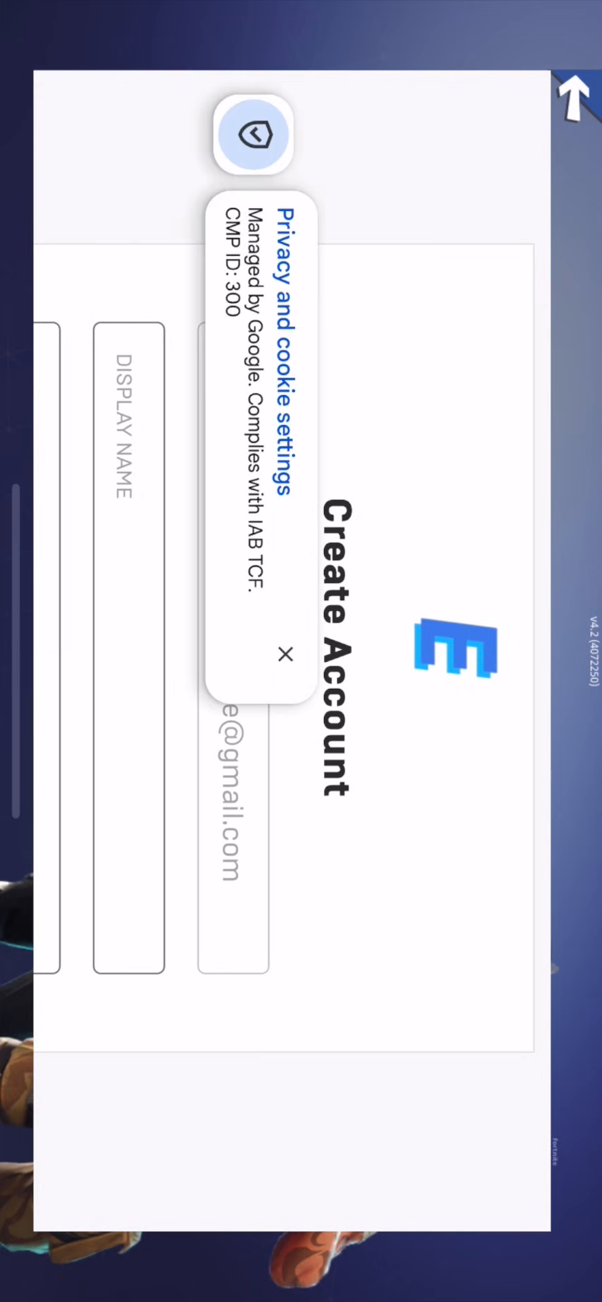
pyautogui.click(137, 444)
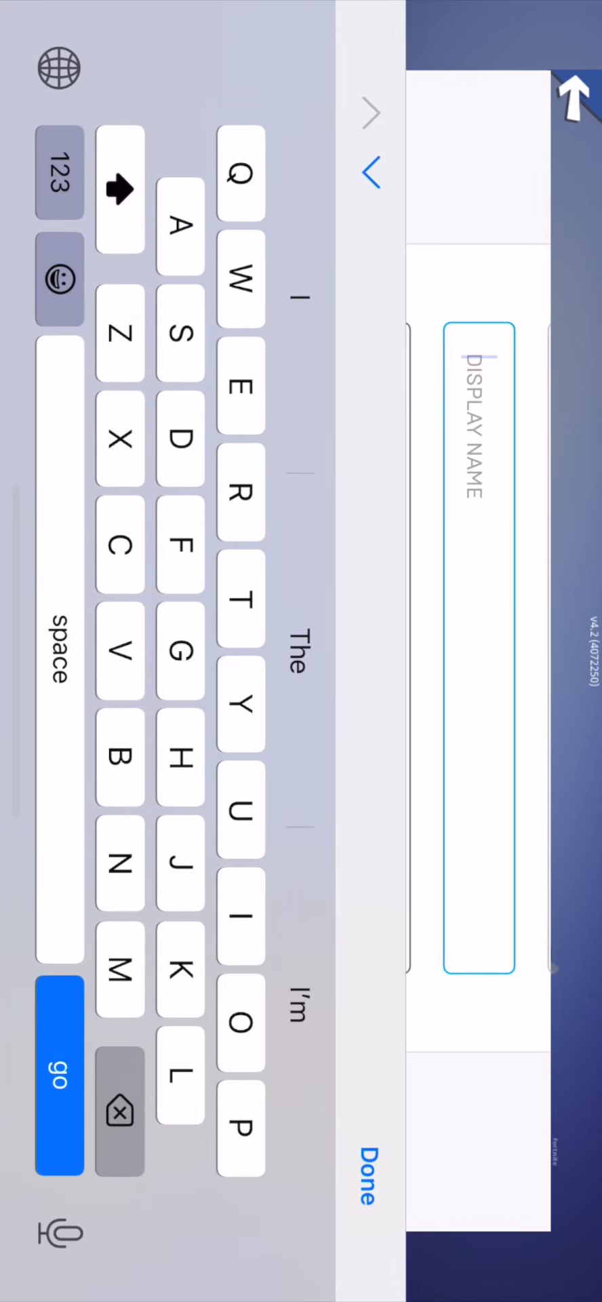
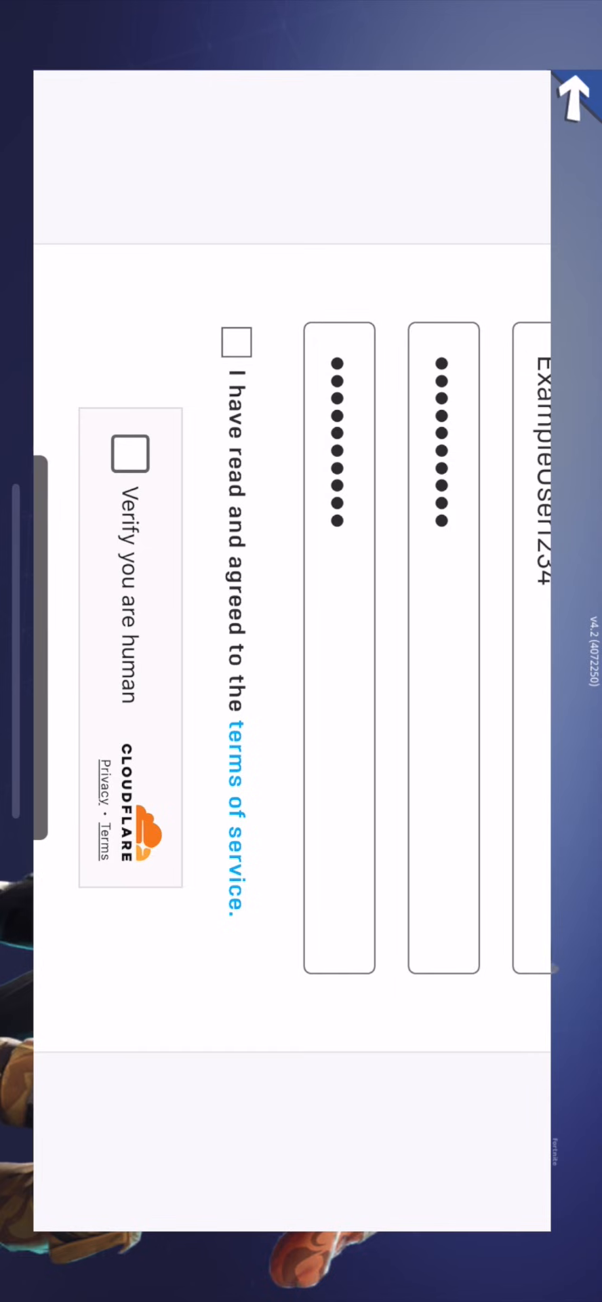
pyautogui.click(239, 345)
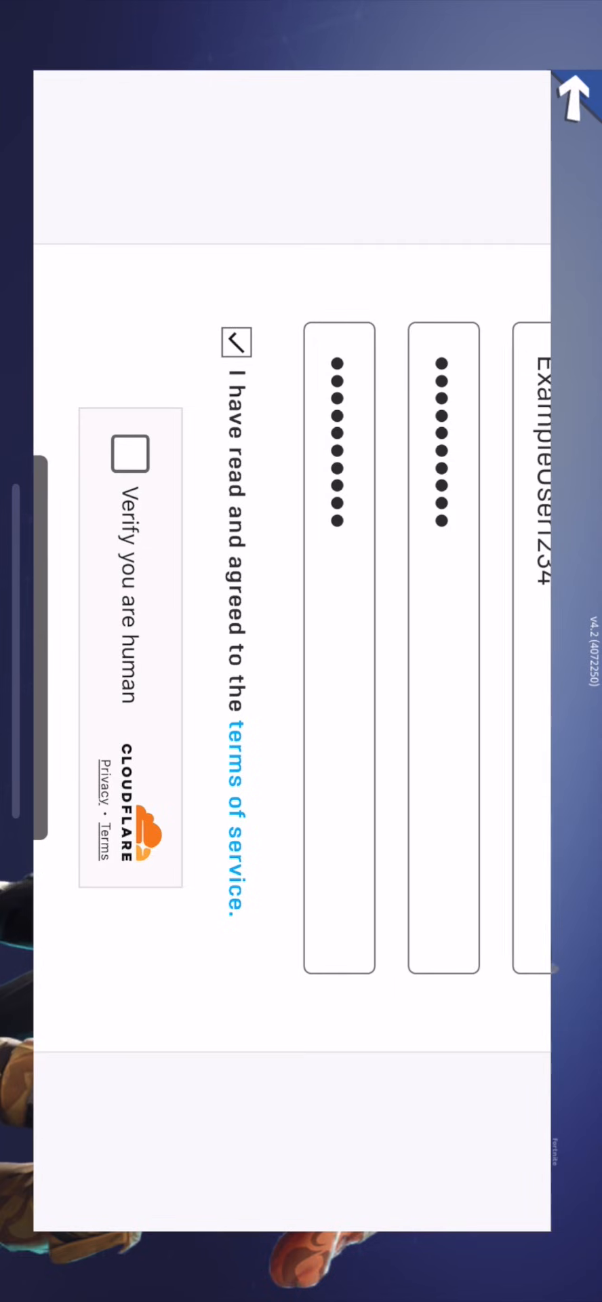
pyautogui.click(132, 456)
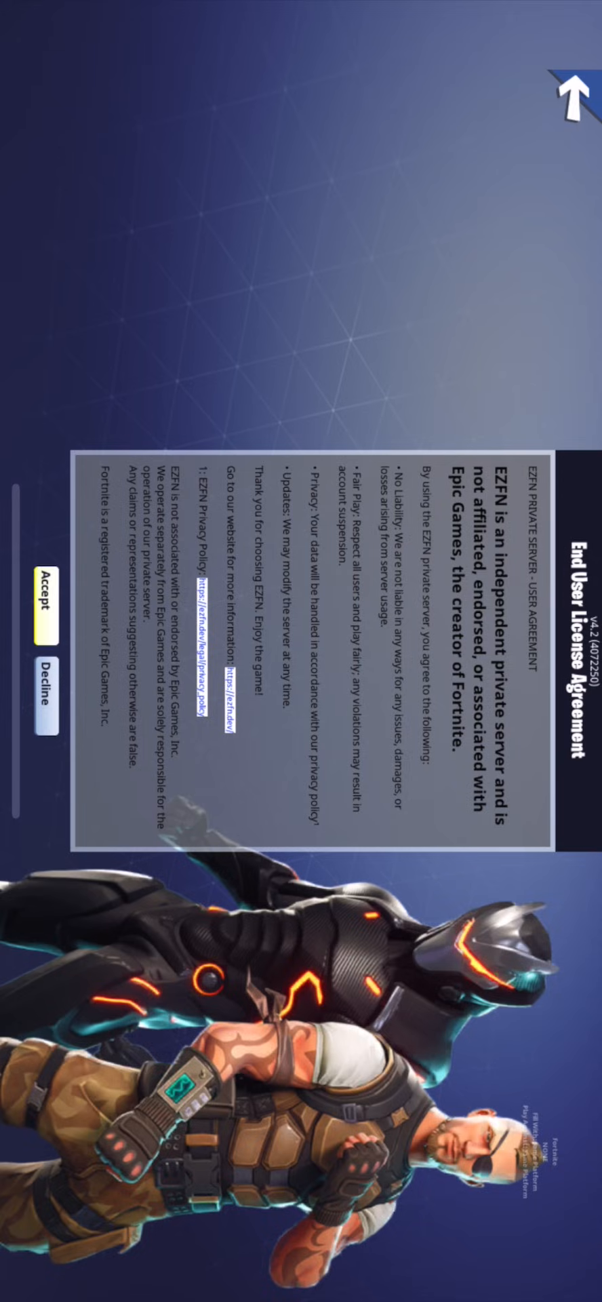
# Step: Accept the End User License Agreement and press PLAY to start a solo match
pyautogui.click(54, 603)
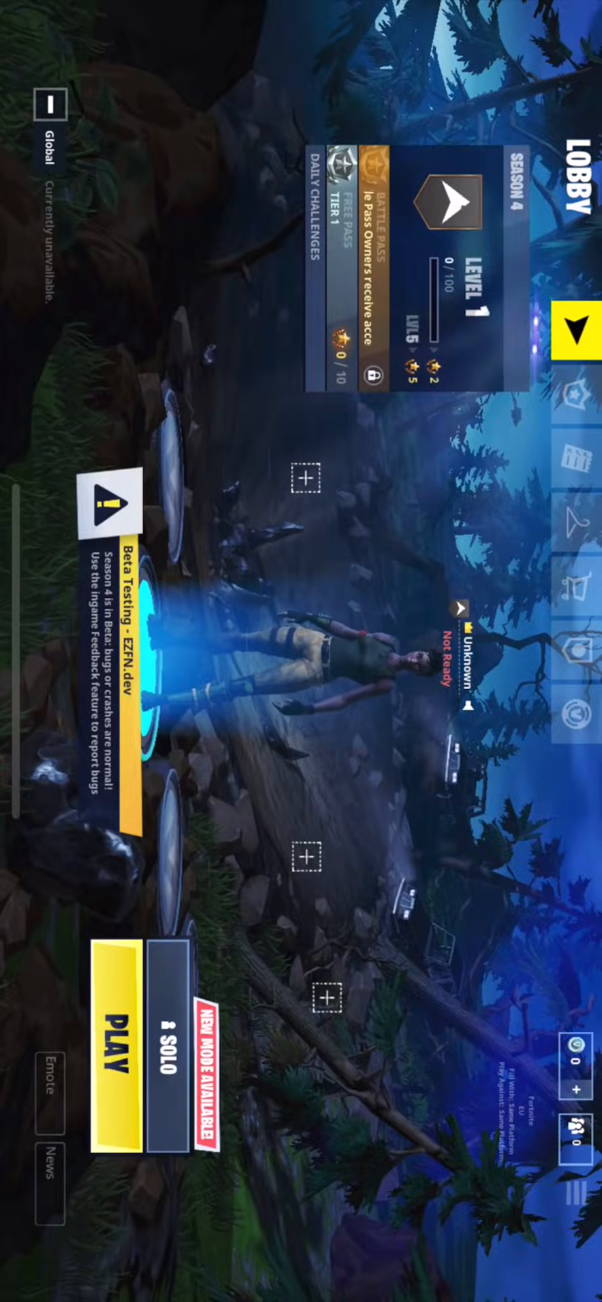
pyautogui.click(119, 1046)
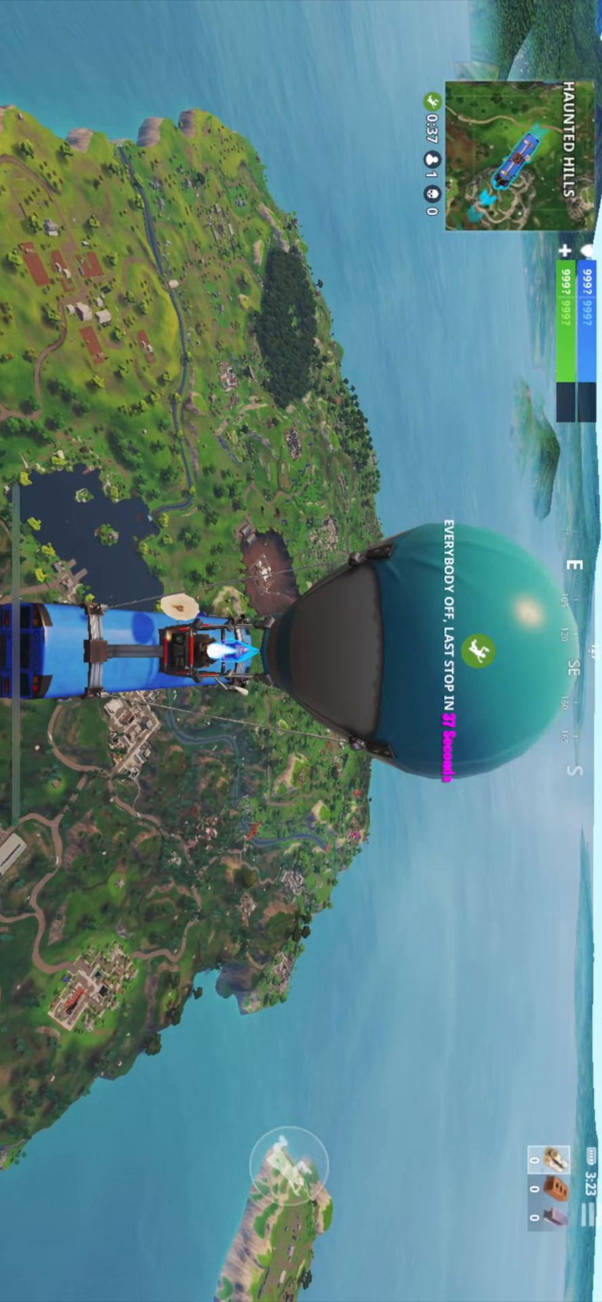